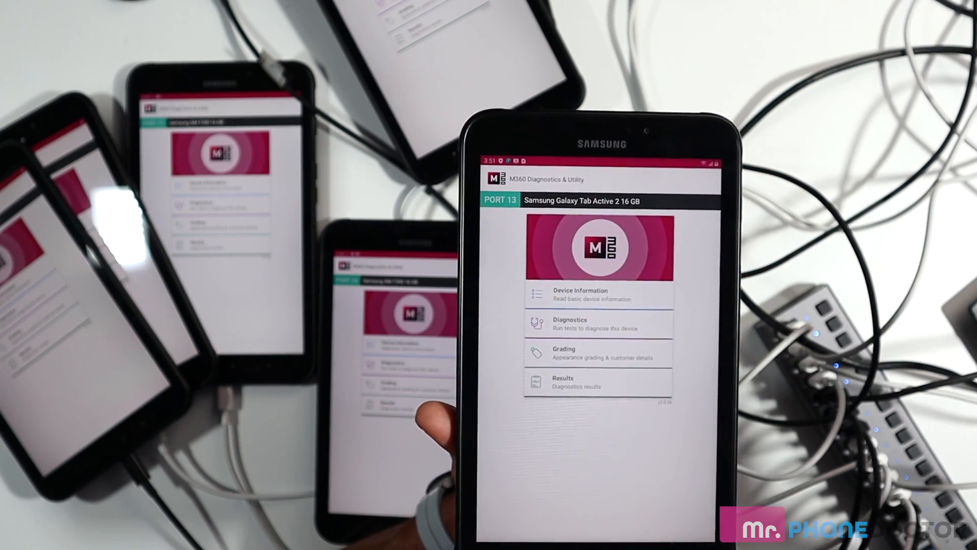
- Start the Galaxy Tab Active 2 diagnostics and trace the touchscreen test until it passes
left_click(598, 324)
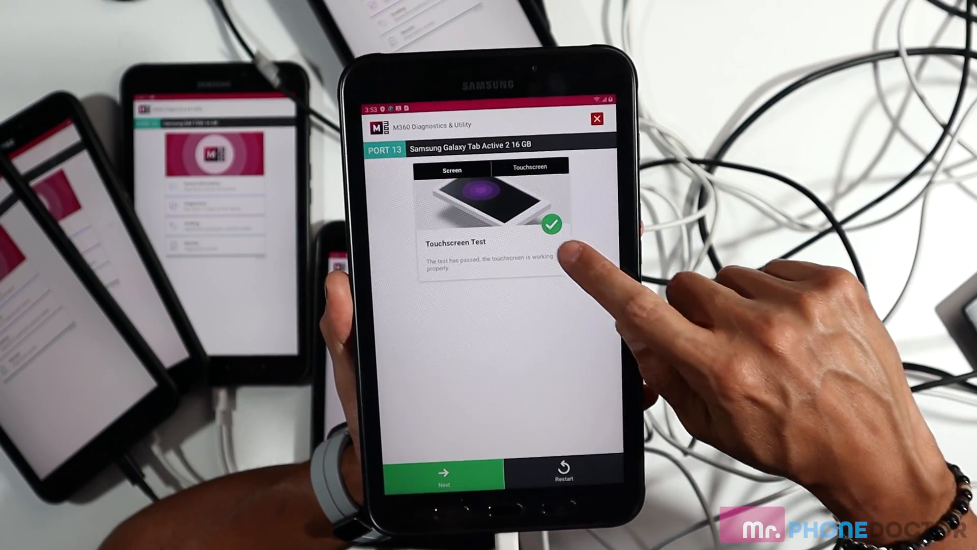
- Pass the Multitouch test and advance to the Headset/Headphones Test
left_click(444, 474)
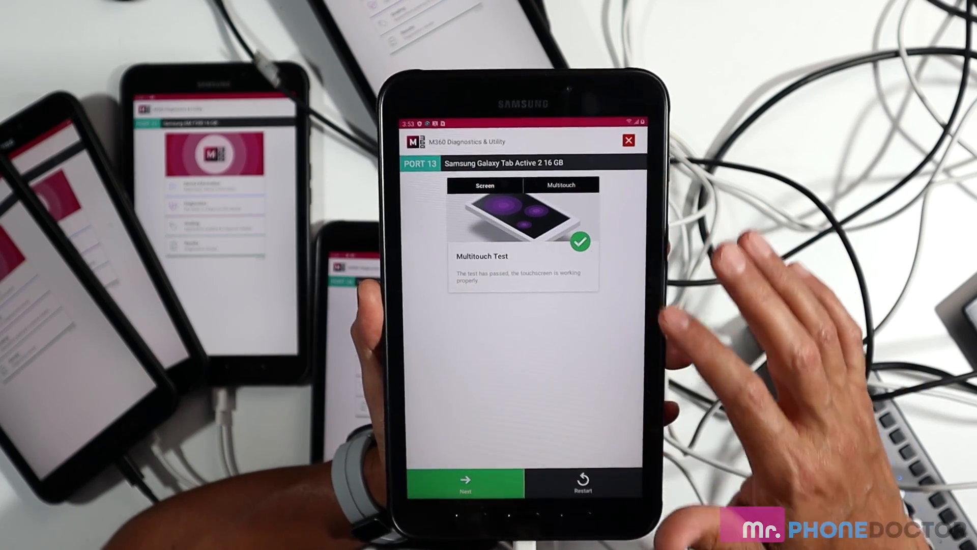
left_click(464, 483)
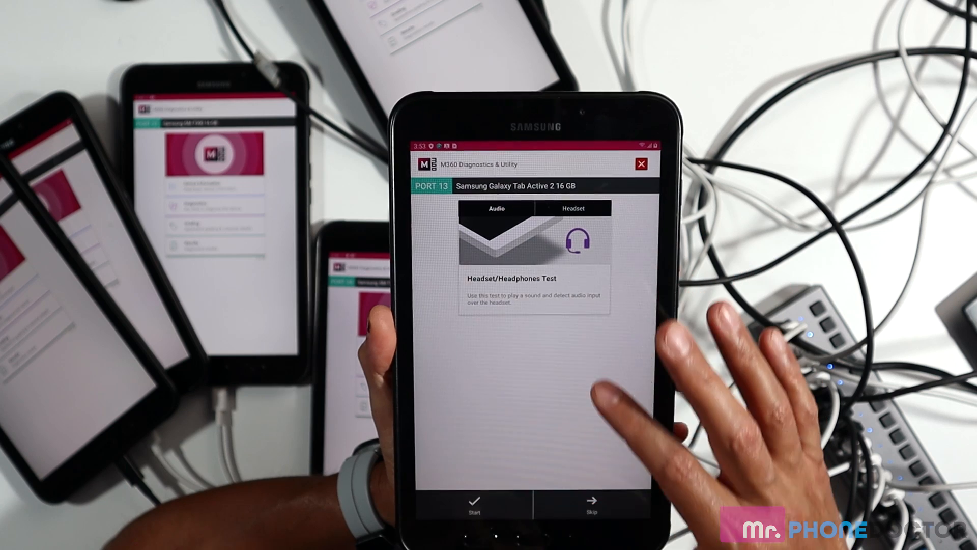
- Run the headset test, which reports 'Not connected', and move past it
left_click(475, 504)
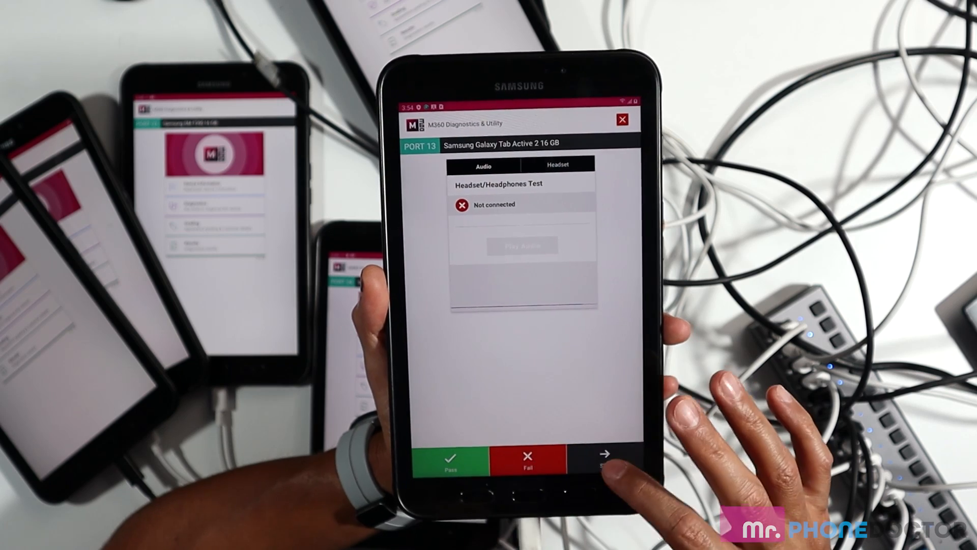
left_click(603, 454)
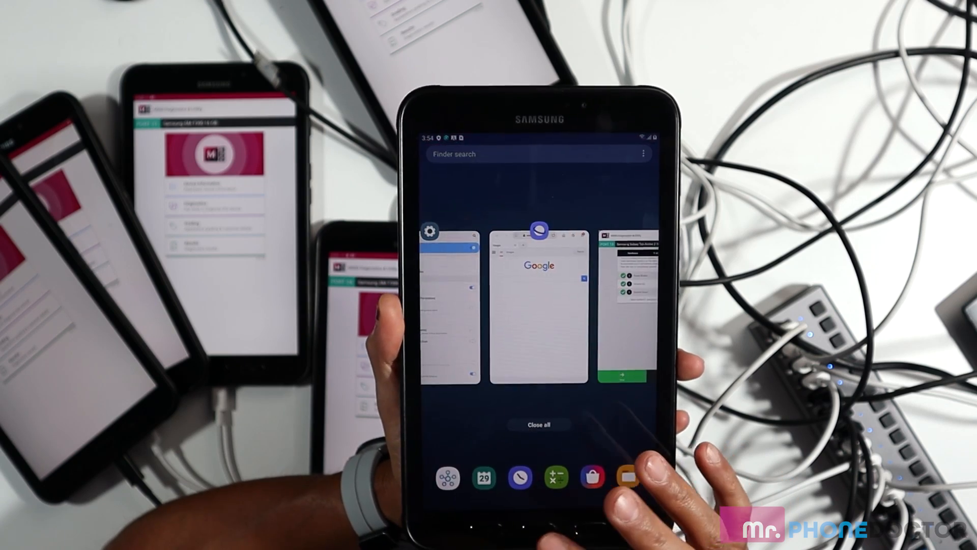
- Reopen M360 Diagnostics from Recents and advance to the Accelerometer Test
left_click(629, 299)
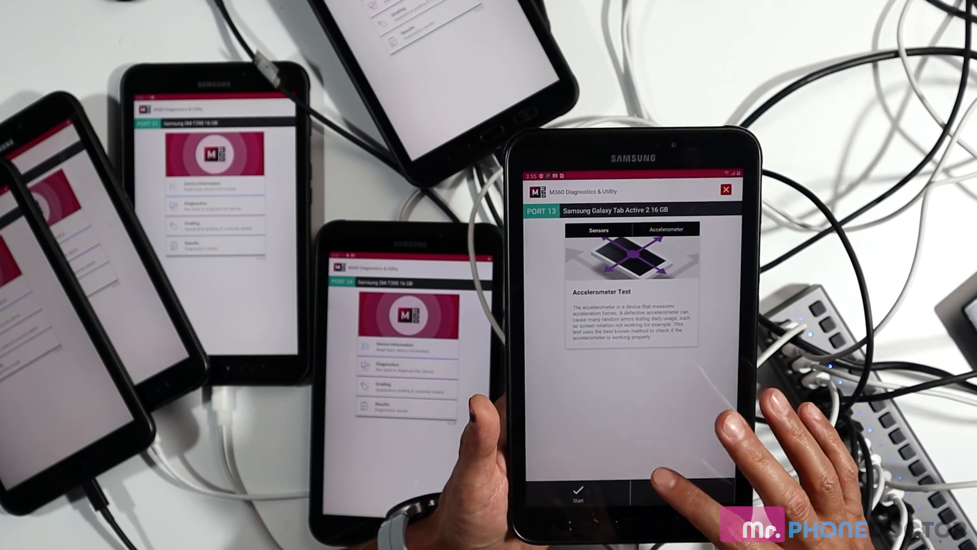
- Run the accelerometer test, pass Wi-Fi with nearby networks listed, and reach the Bluetooth test
left_click(561, 499)
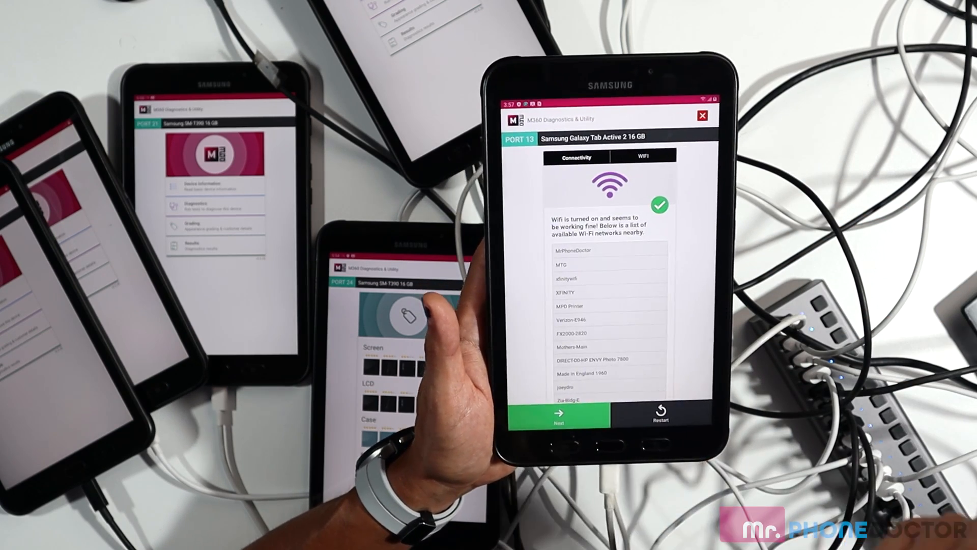
left_click(558, 415)
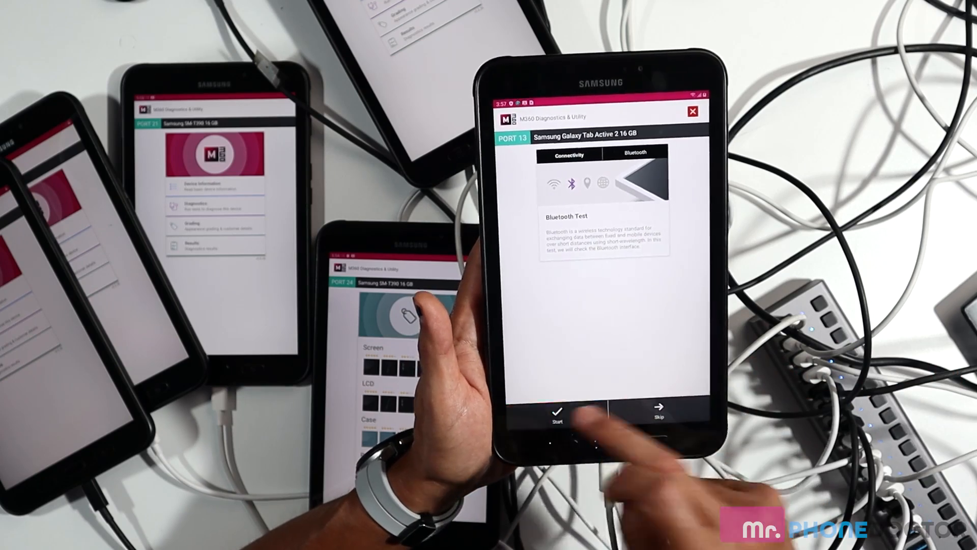